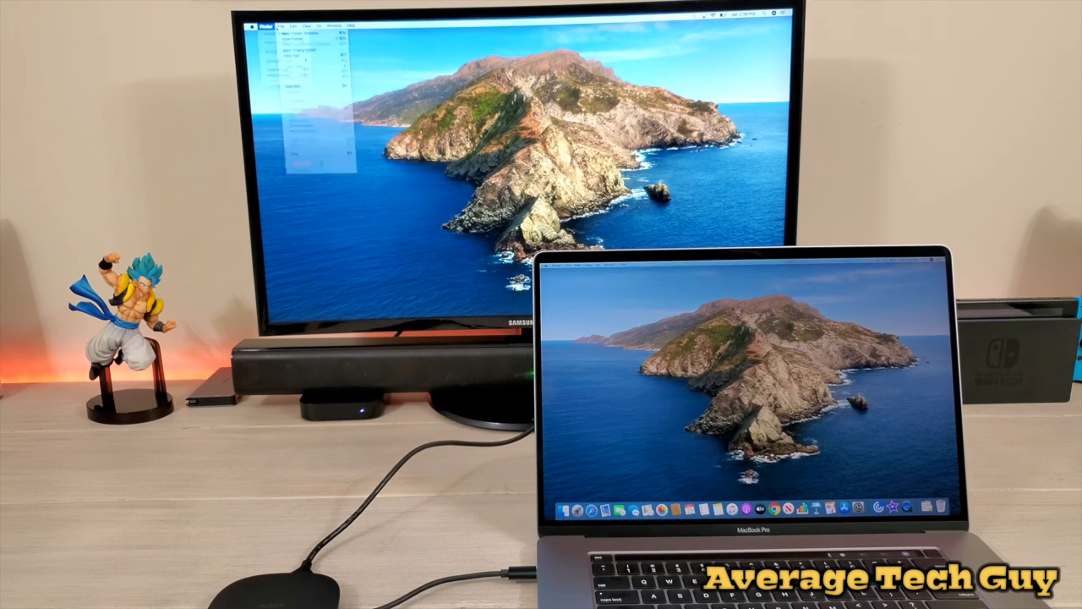
Step: Switch to a shorter Finder menu from the menu bar on the external monitor
left_click(333, 25)
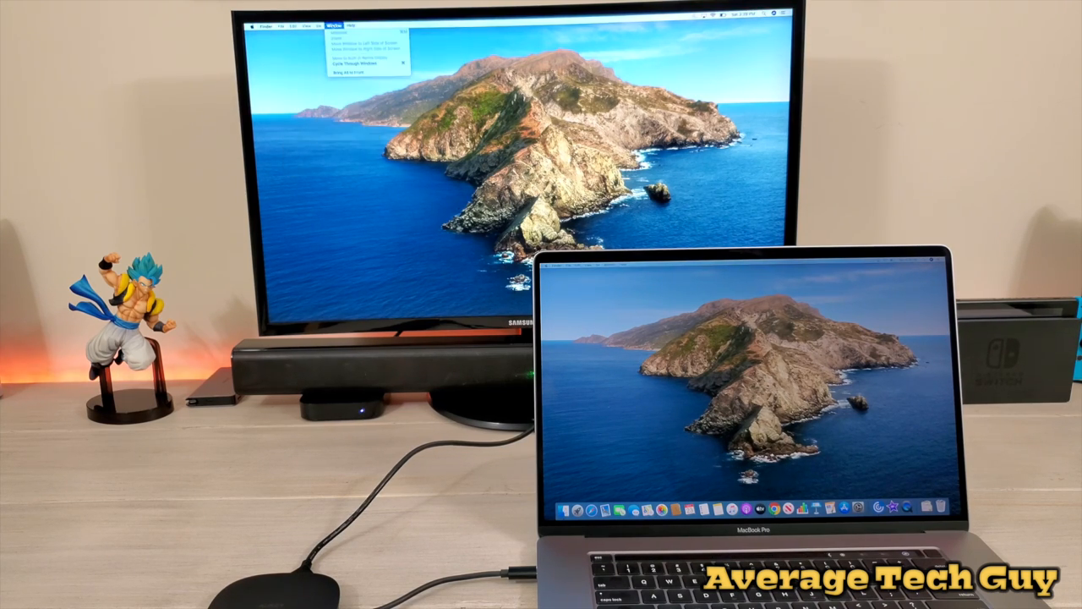